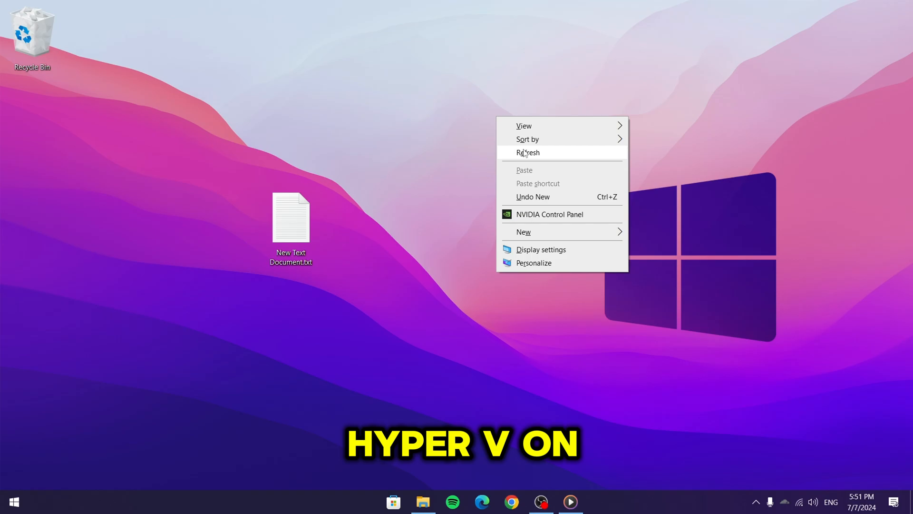
- Bring up the Notepad document holding the 'bcdedit /set hypervisorlaunchtype off' command
click(528, 152)
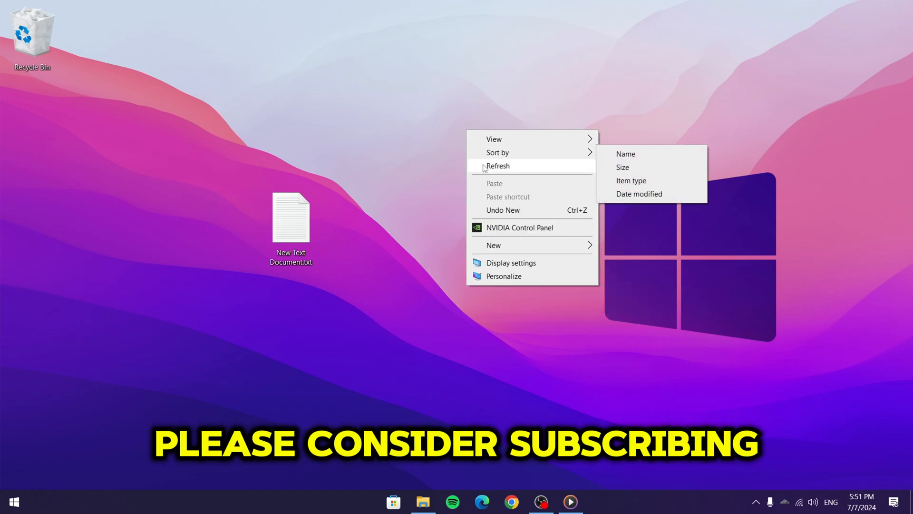
click(498, 166)
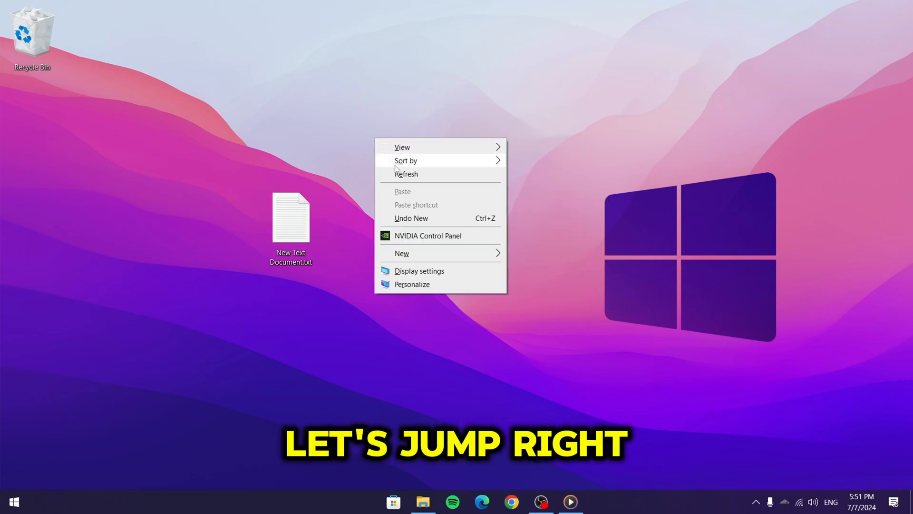
click(285, 227)
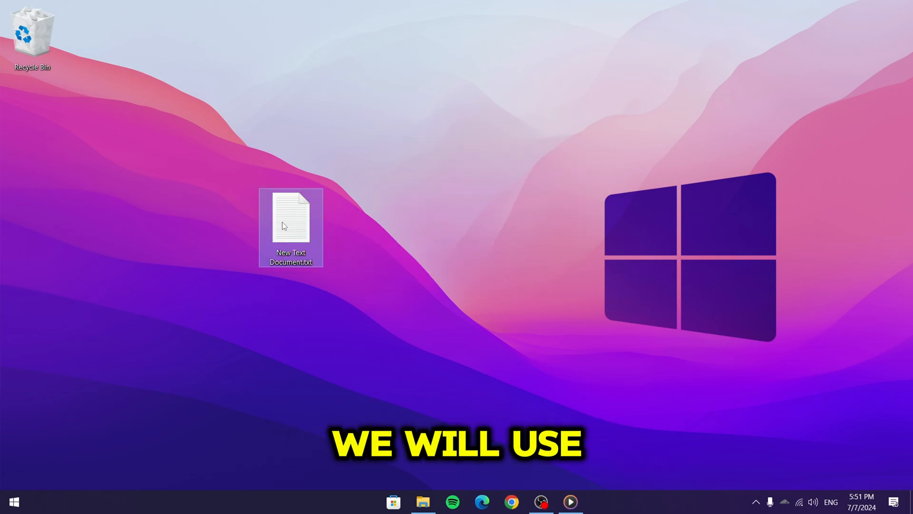
- Launch Command Prompt as administrator from the Start menu search for 'cm'
click(13, 498)
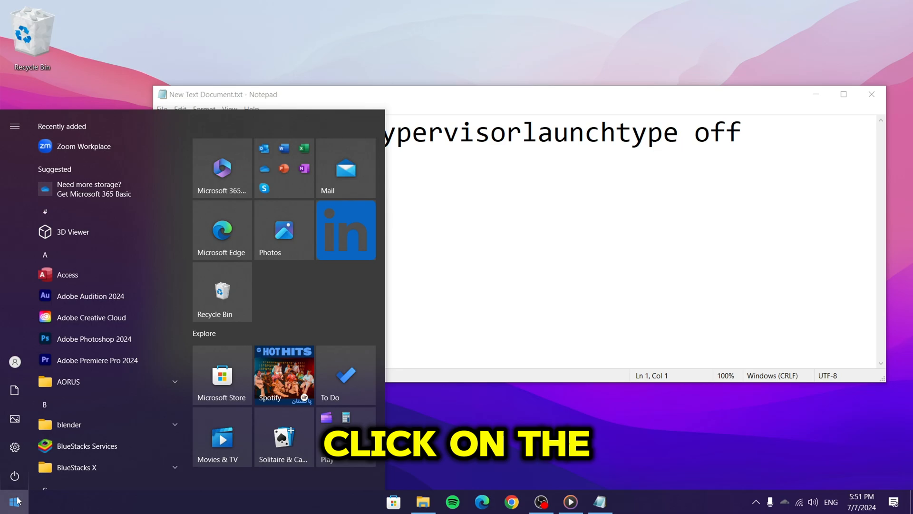
text(cmd)
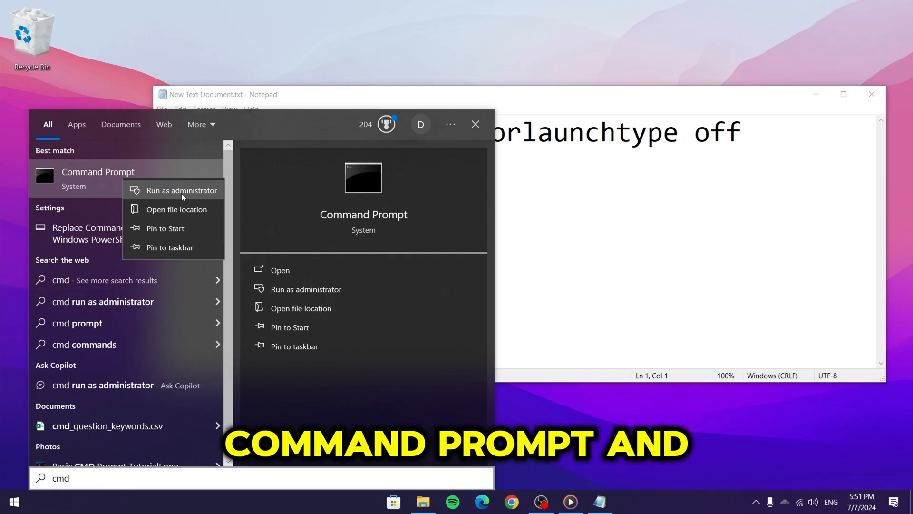
click(181, 191)
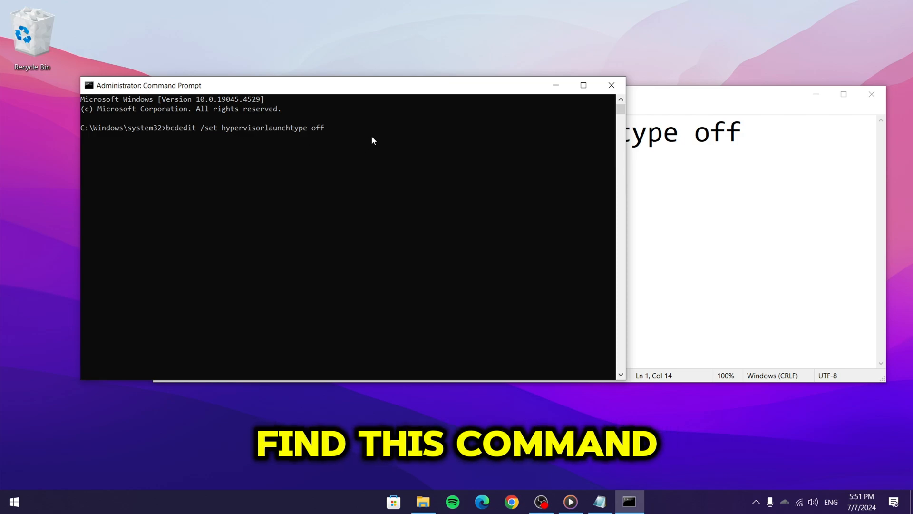
- Run 'bcdedit /set hypervisorlaunchtype off' so it reports the operation completed successfully
key(Enter)
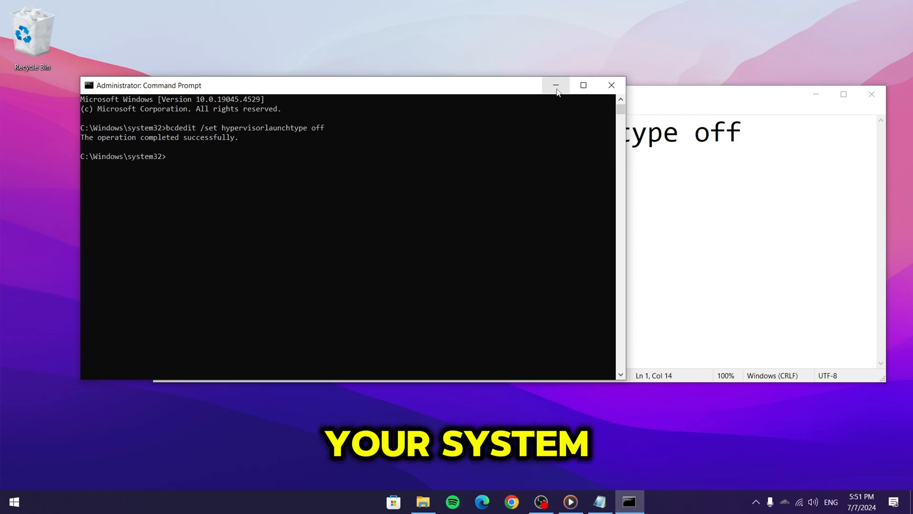
- Minimize the Command Prompt to reveal the desktop and bring up its context menu
click(555, 86)
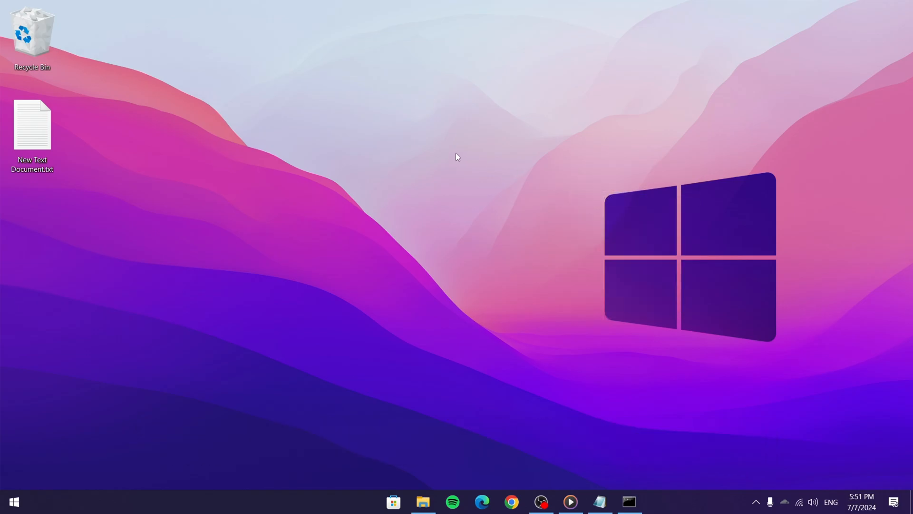
right_click(457, 158)
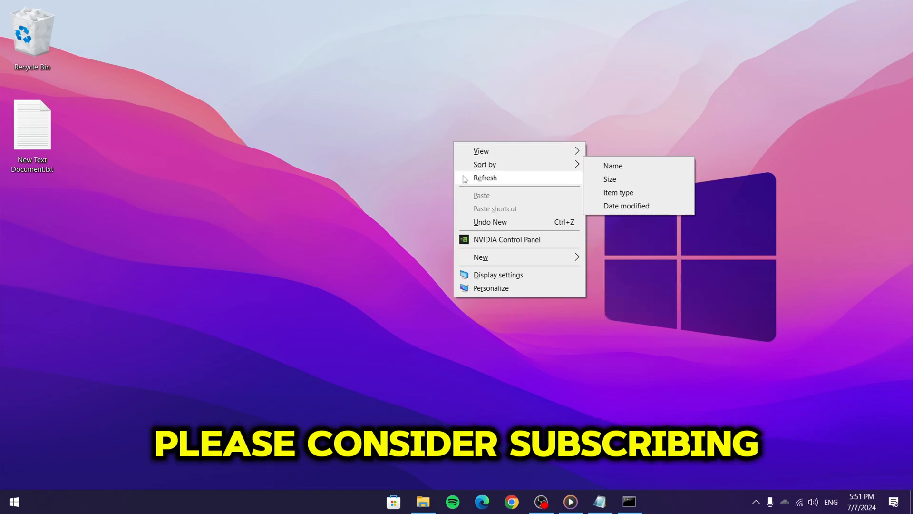